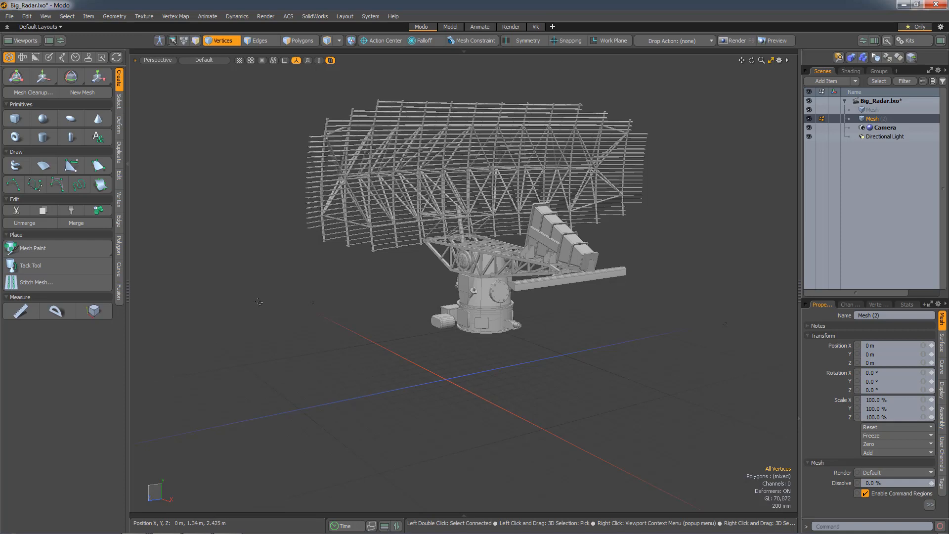
pyautogui.moveTo(288, 303)
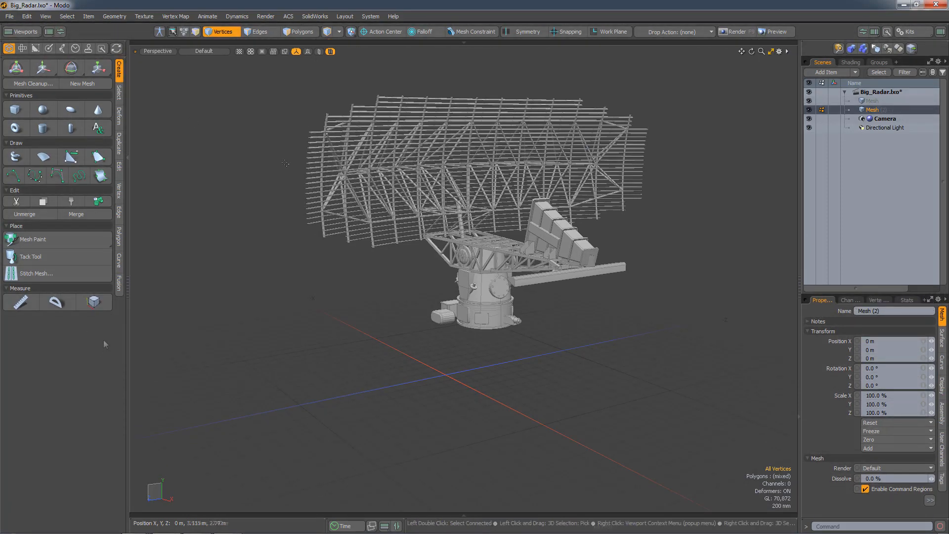
# Tour the Sculpt and Vertex Map toolboxes and the Vertices, Edges and Polygons modes, ending on Vertices selection commands.
pyautogui.click(22, 48)
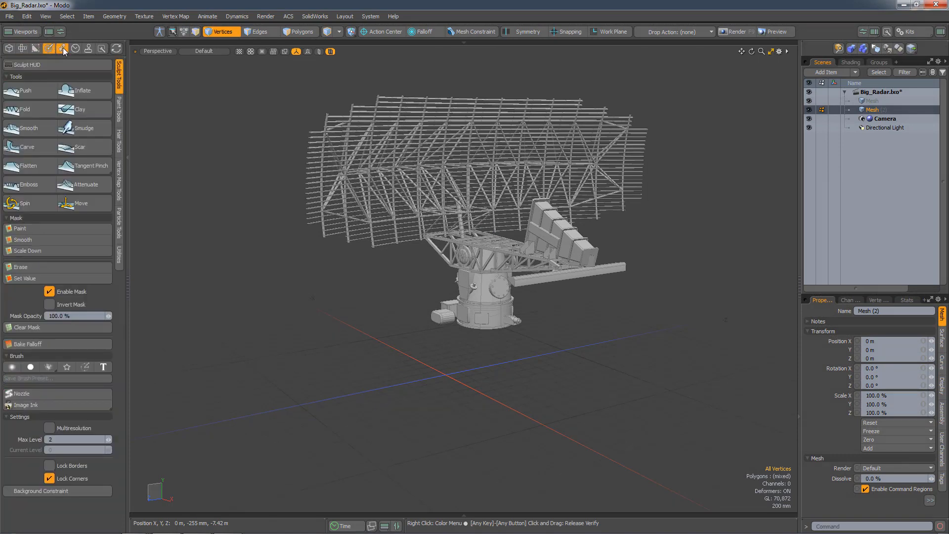
pyautogui.click(120, 71)
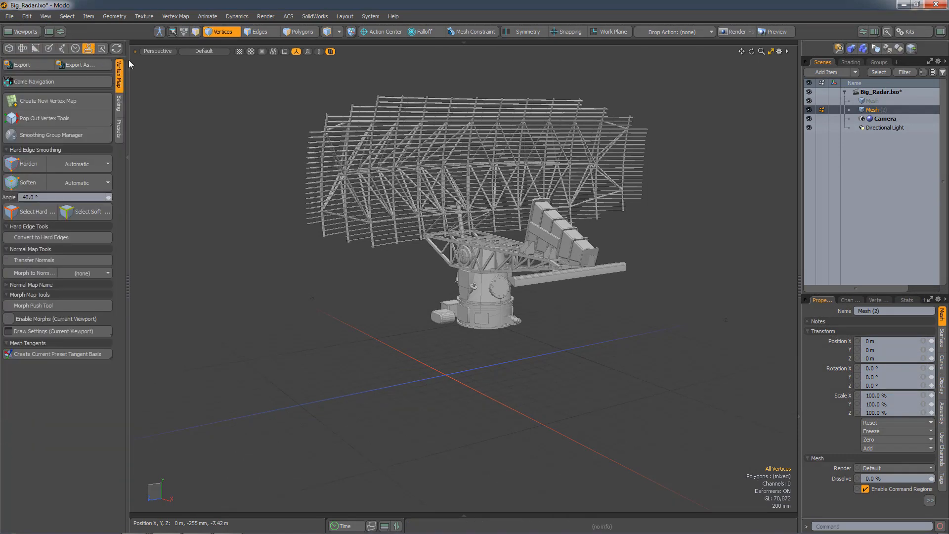
pyautogui.click(222, 32)
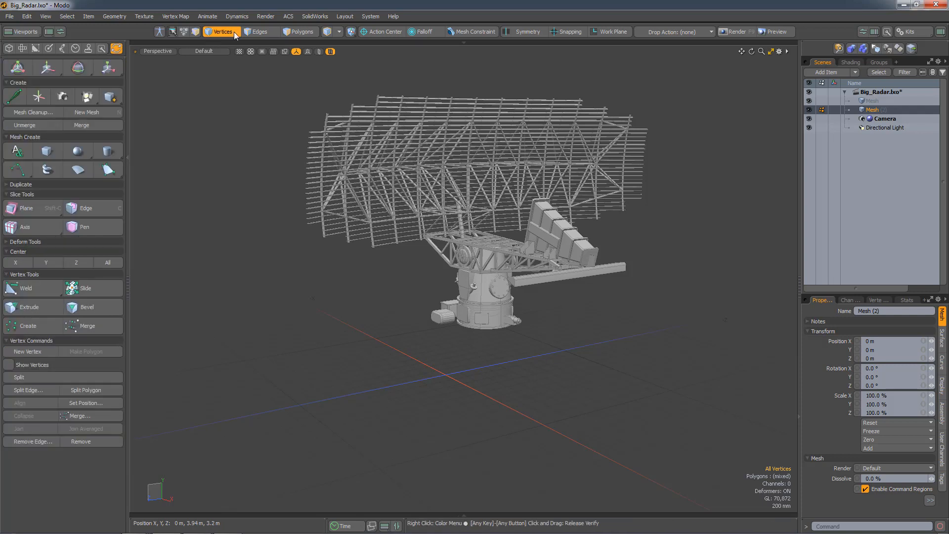
pyautogui.click(260, 31)
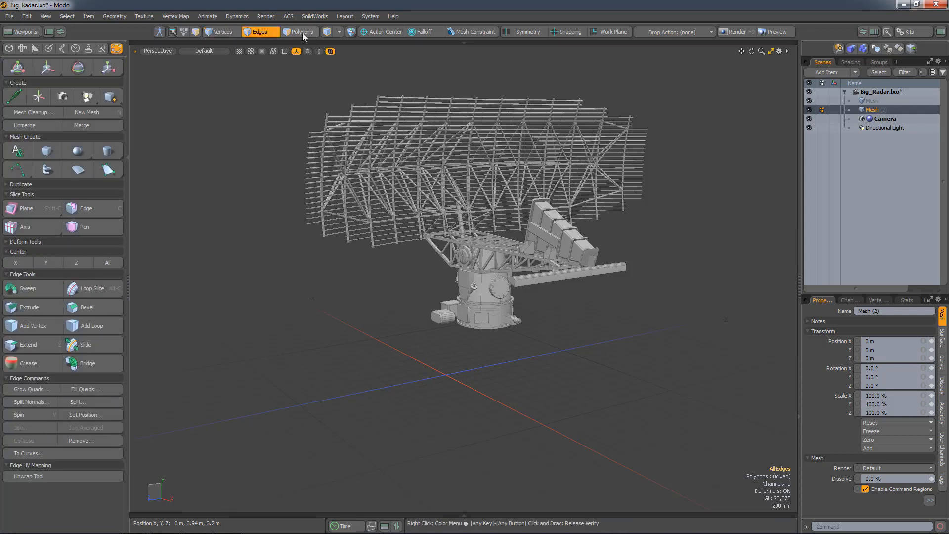
pyautogui.click(301, 31)
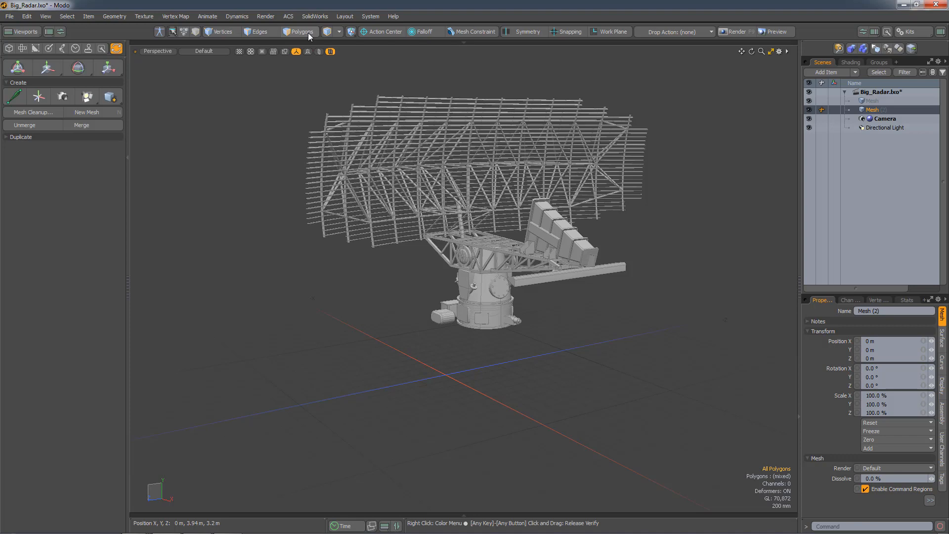
pyautogui.click(220, 32)
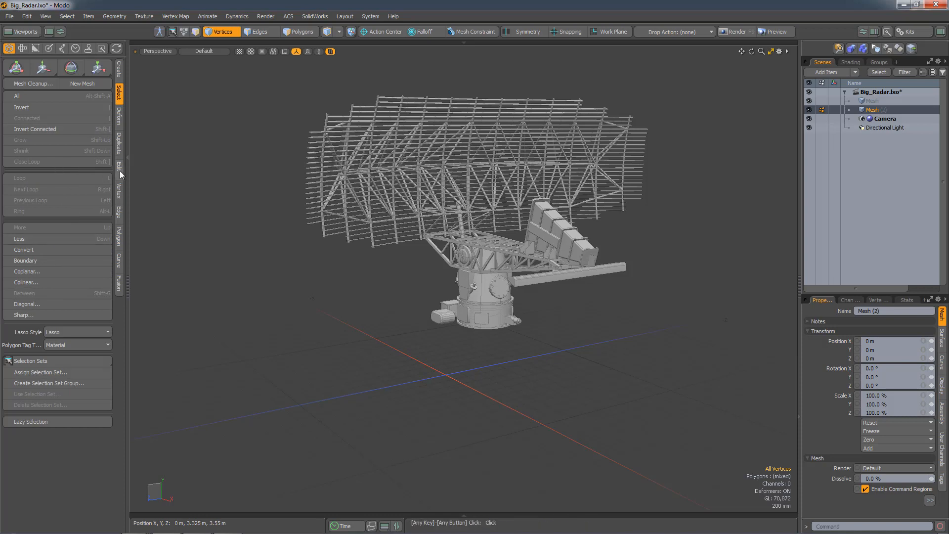
pyautogui.click(119, 169)
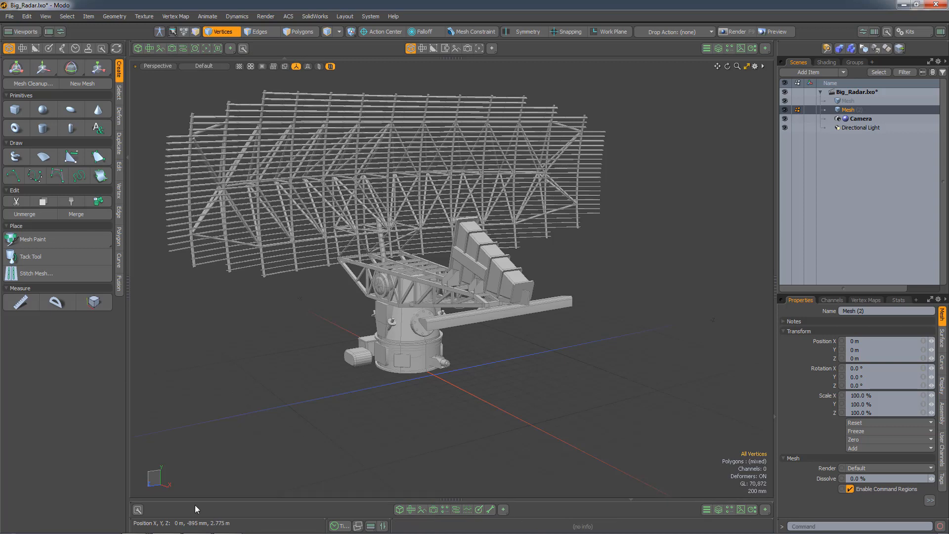
pyautogui.moveTo(204, 511)
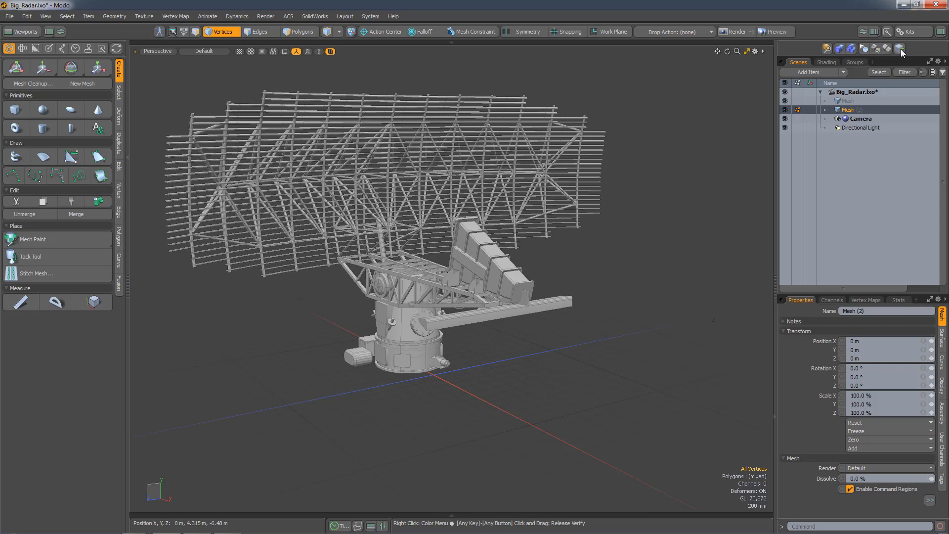
# View the shader tree and Groups list, then show Groups beneath the Scenes item list.
pyautogui.click(826, 62)
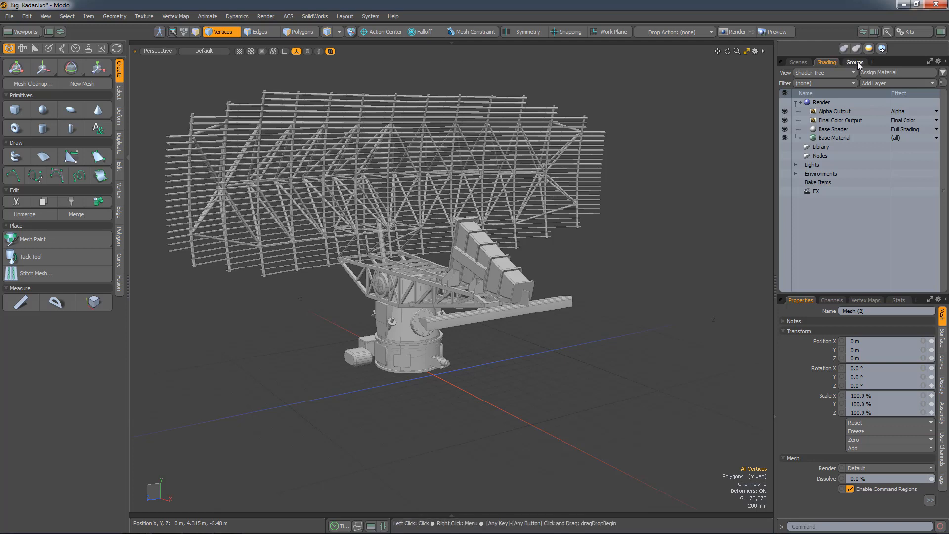
pyautogui.click(855, 61)
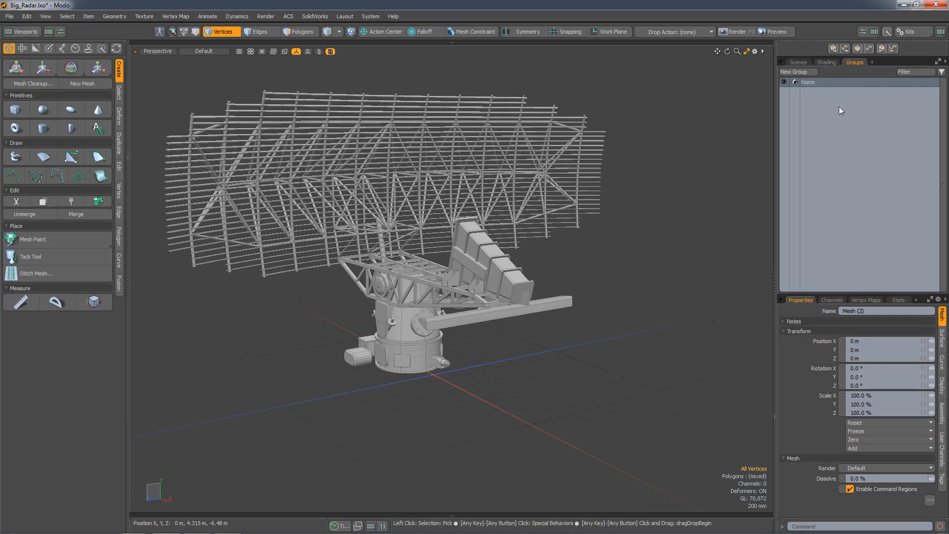
pyautogui.click(798, 61)
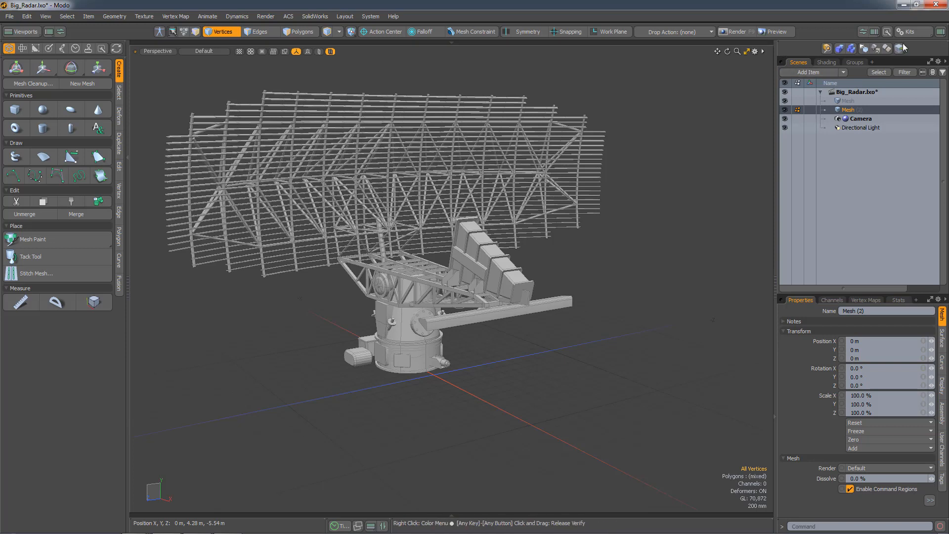
pyautogui.click(903, 49)
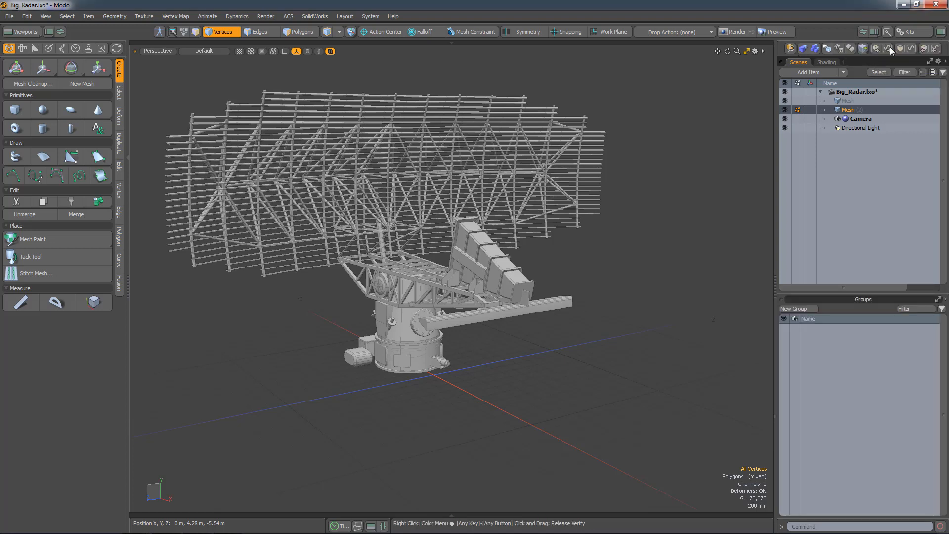
# Restore the item Properties panel beneath the Scenes list.
pyautogui.click(916, 87)
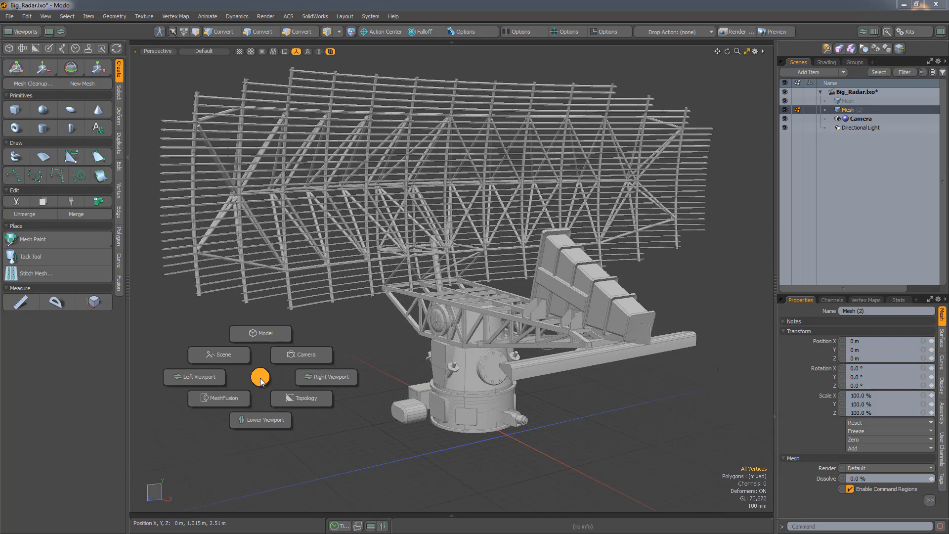
# Dismiss the viewports pie menu and add a new empty mesh layer to the radar scene.
pyautogui.click(194, 377)
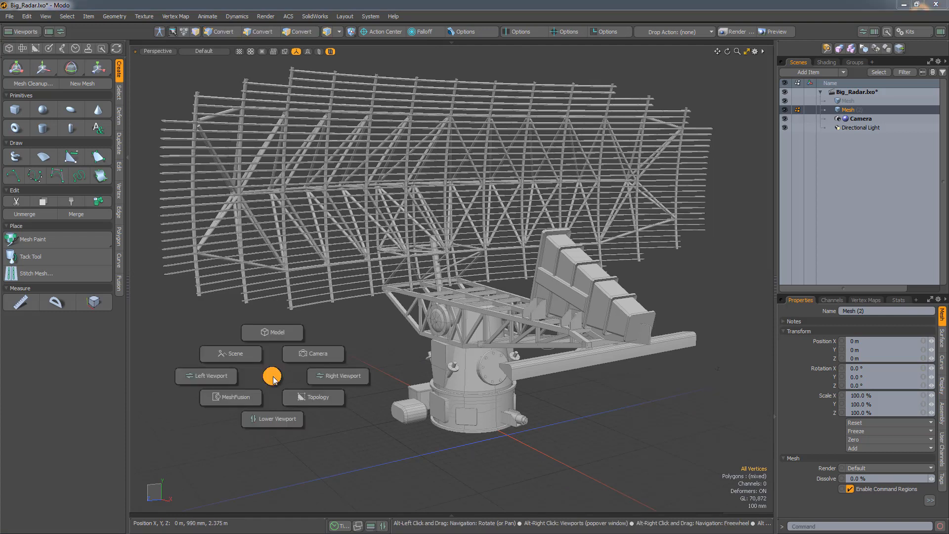
pyautogui.click(272, 333)
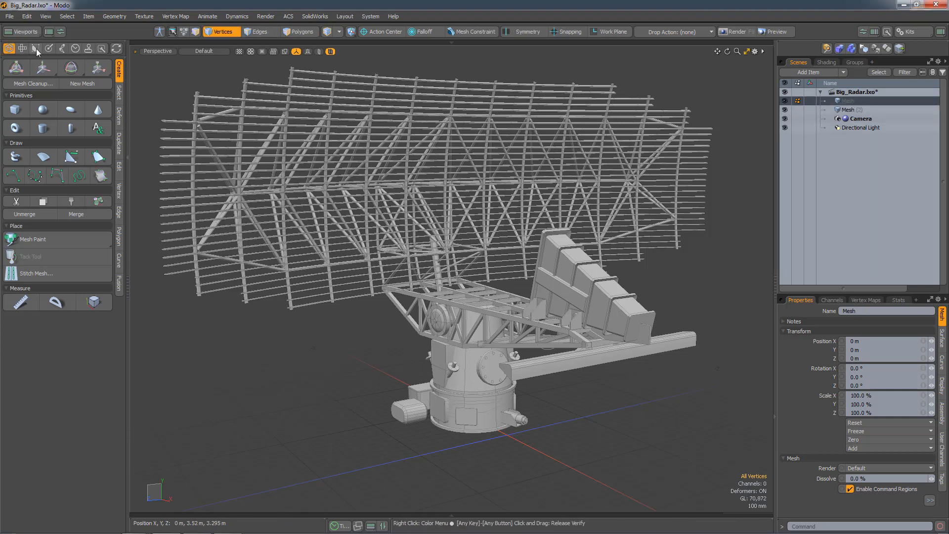
# Start Topology Pen retopology with a first quad drawn on the radar base.
pyautogui.click(36, 49)
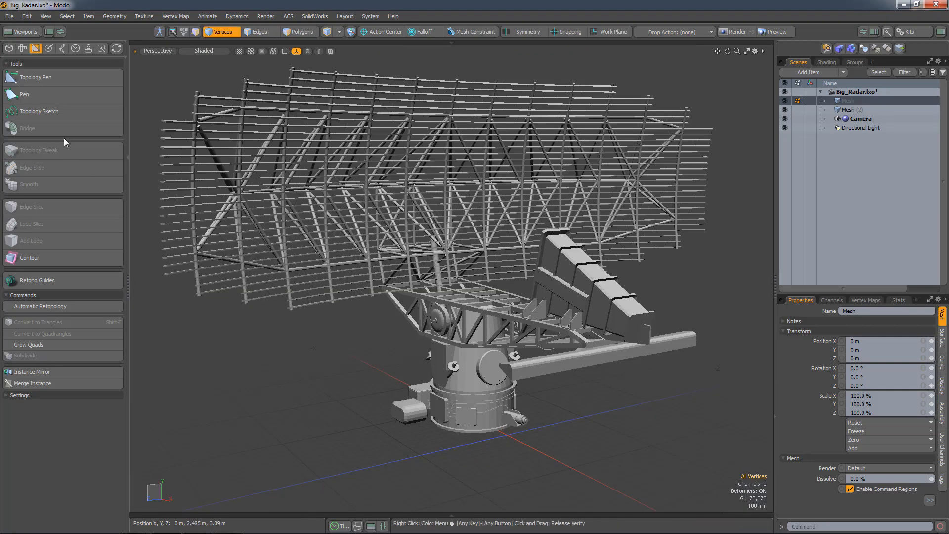
pyautogui.click(36, 95)
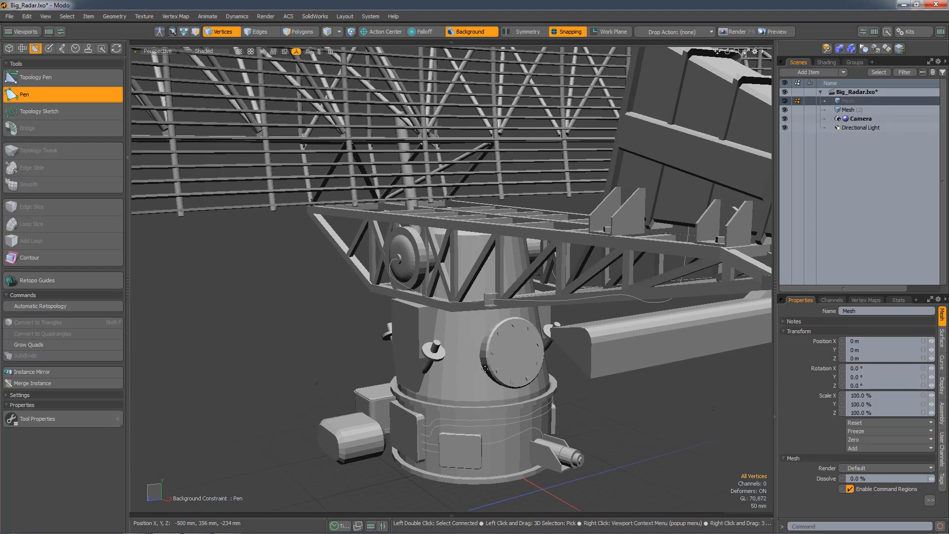
pyautogui.click(457, 373)
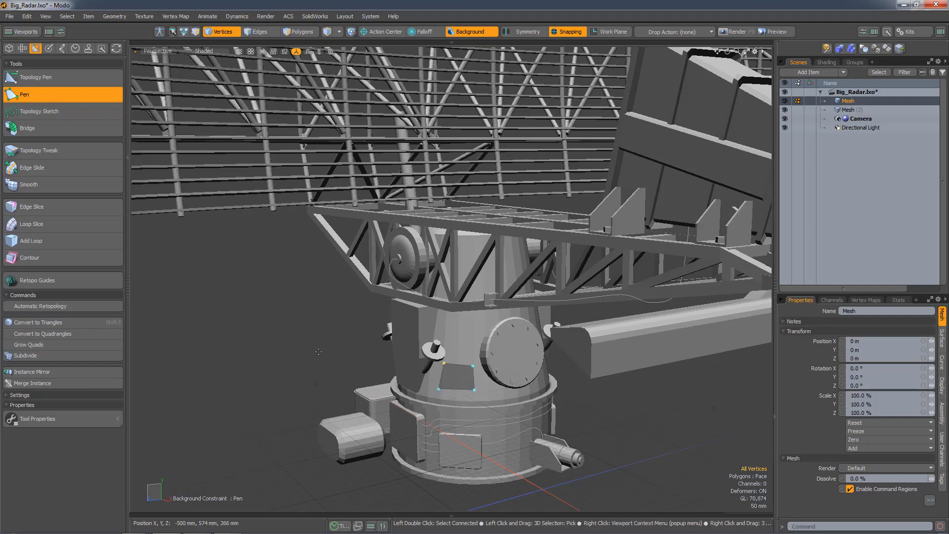